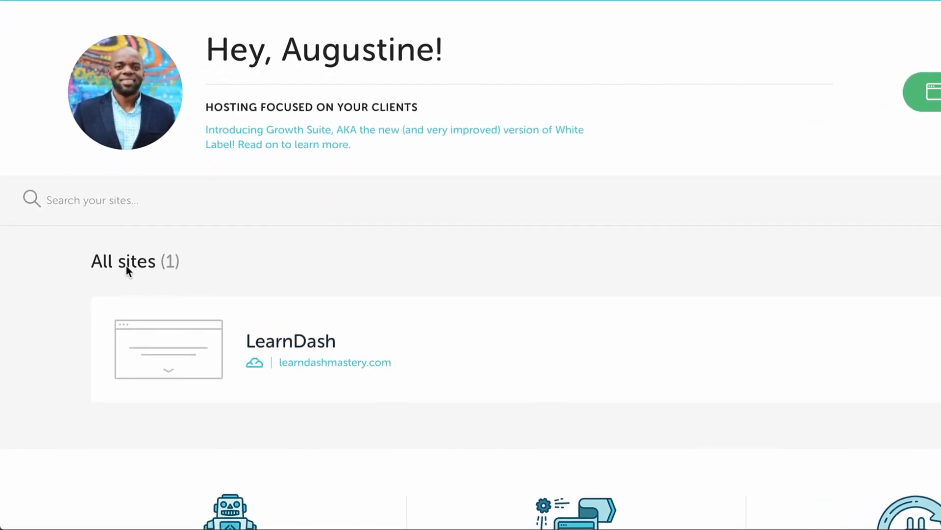
pyautogui.moveTo(301, 346)
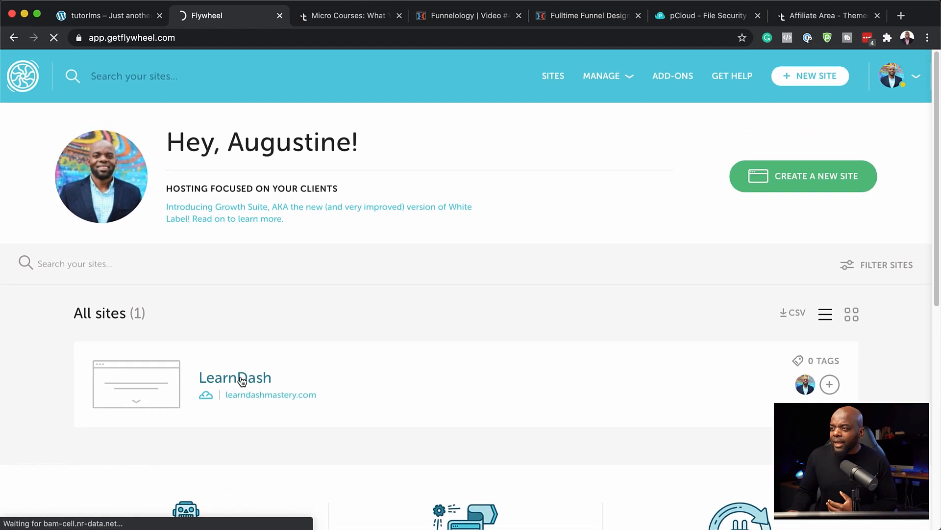
# - Select the LearnDash site in the All sites list to see its collaborators and SSL domains
pyautogui.click(235, 377)
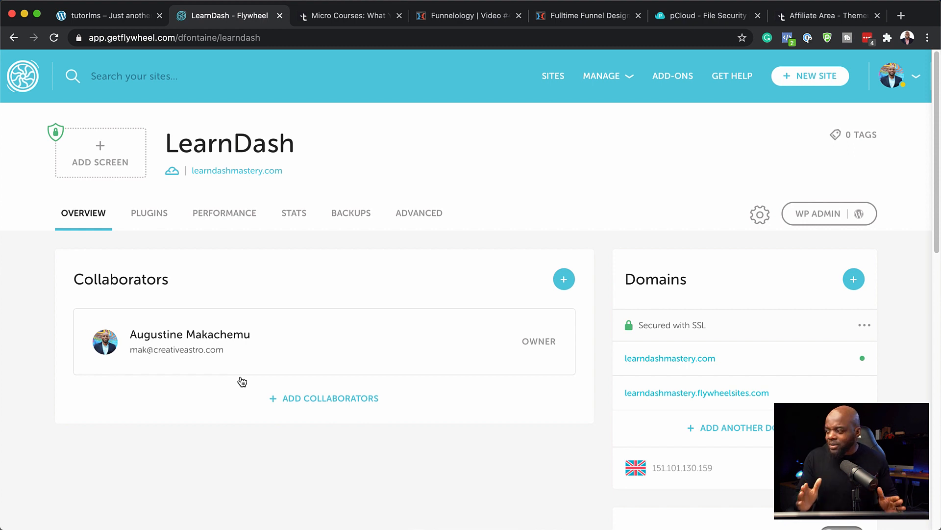
pyautogui.moveTo(346, 405)
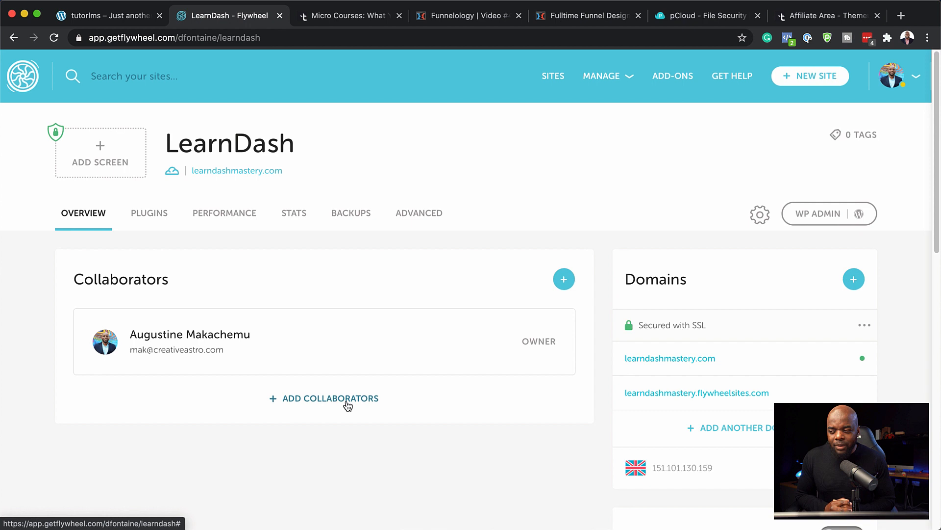
pyautogui.moveTo(329, 405)
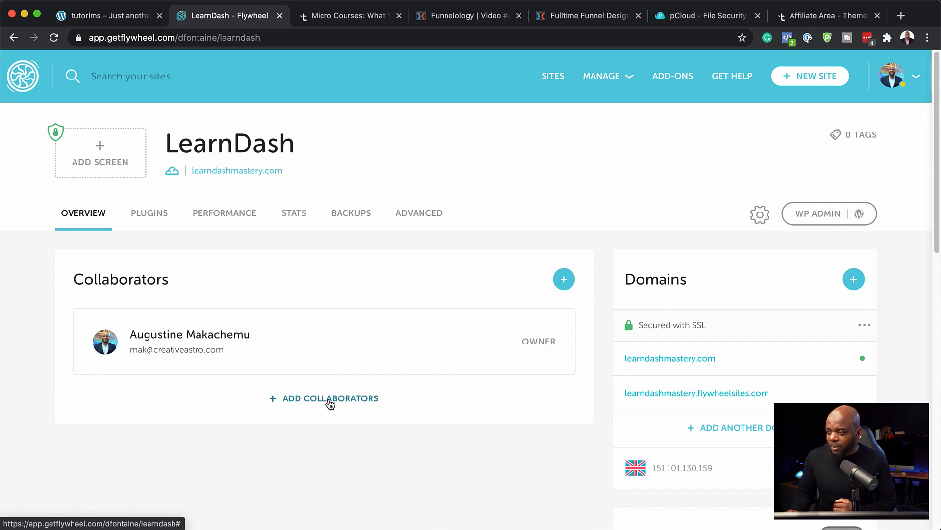
pyautogui.click(330, 398)
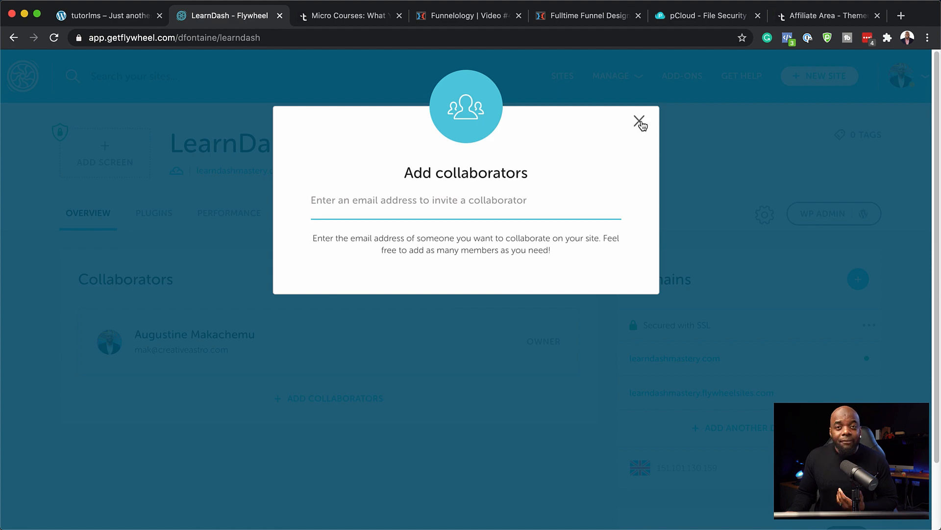
pyautogui.click(637, 120)
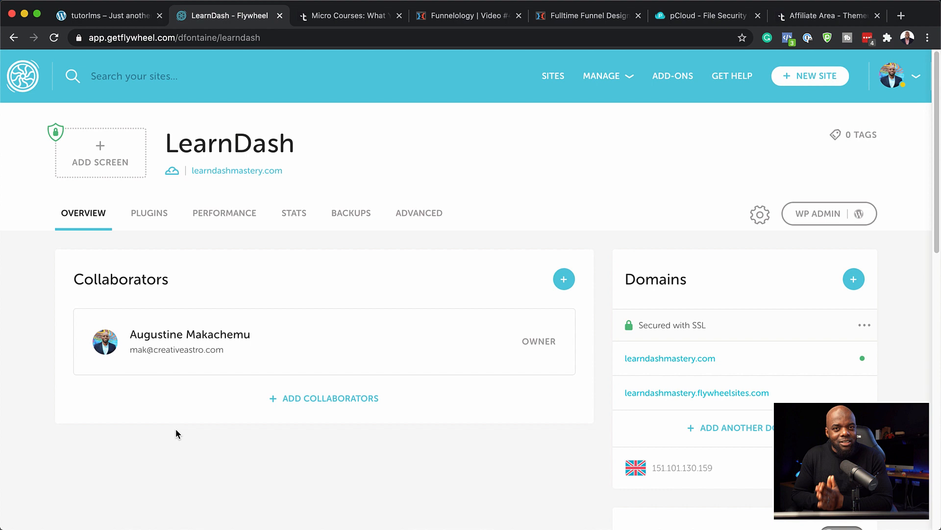
pyautogui.click(149, 213)
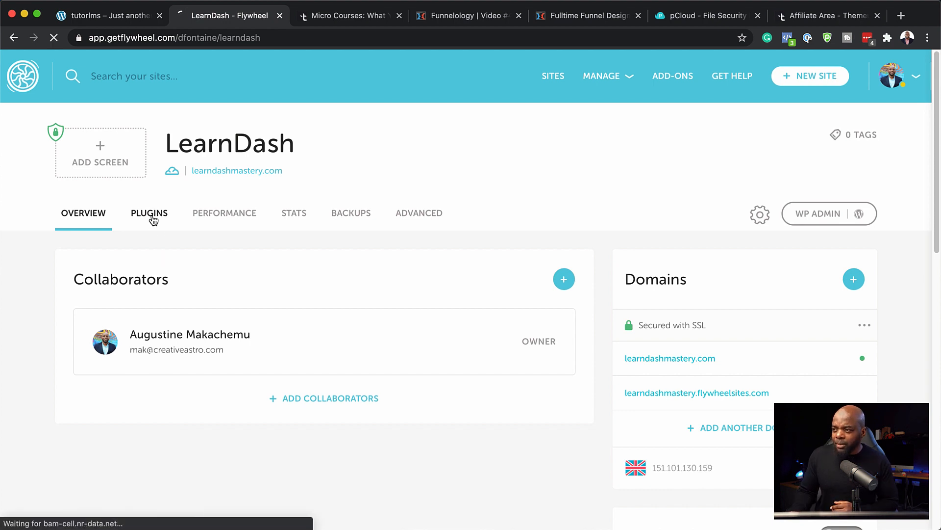
# - Browse the LearnDash site's 14 installed plugins, noting versions and available updates
pyautogui.click(149, 213)
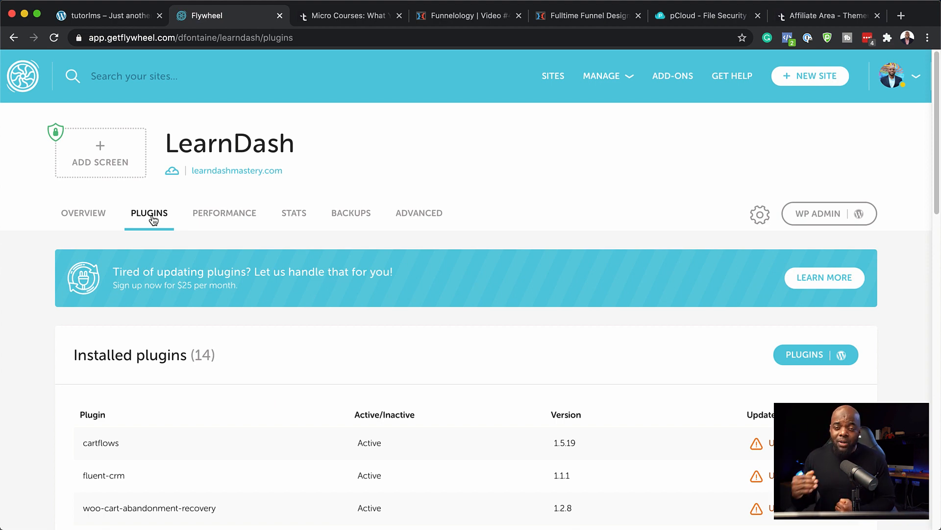
pyautogui.scroll(-3)
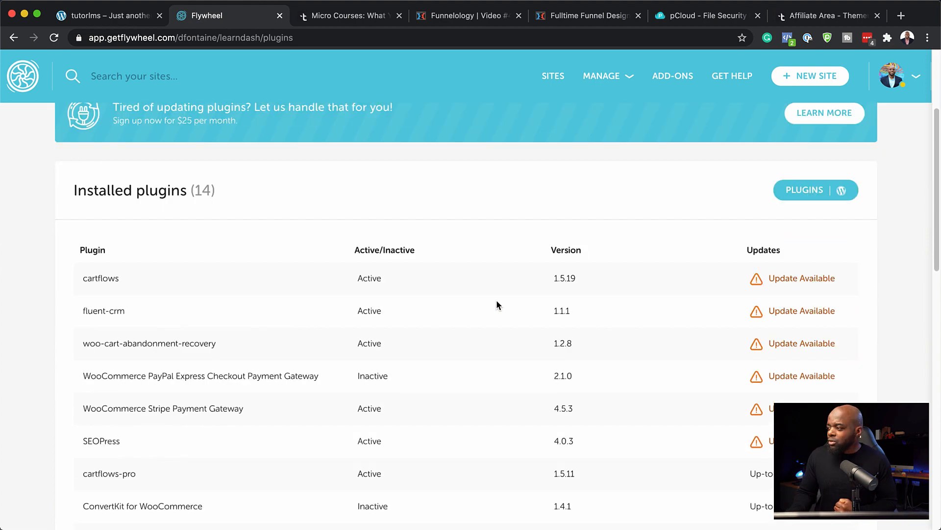
pyautogui.scroll(-3)
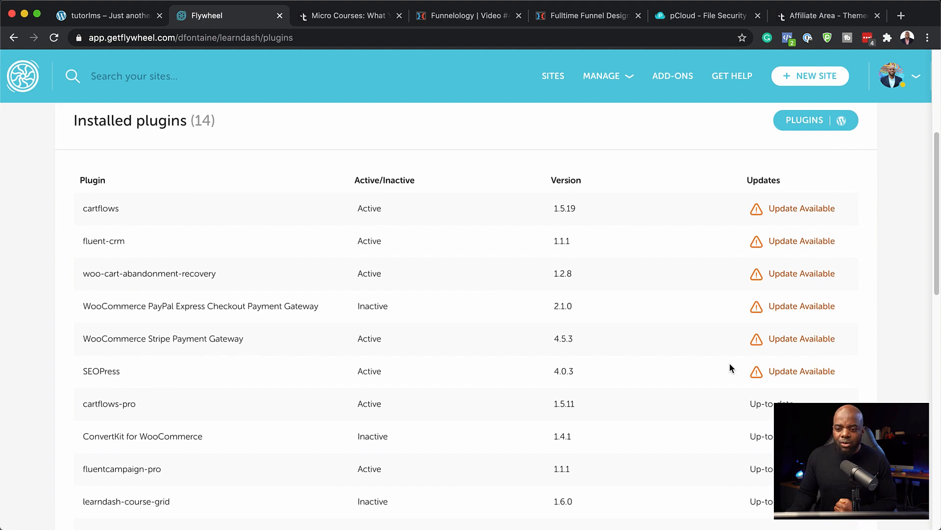
pyautogui.scroll(-3)
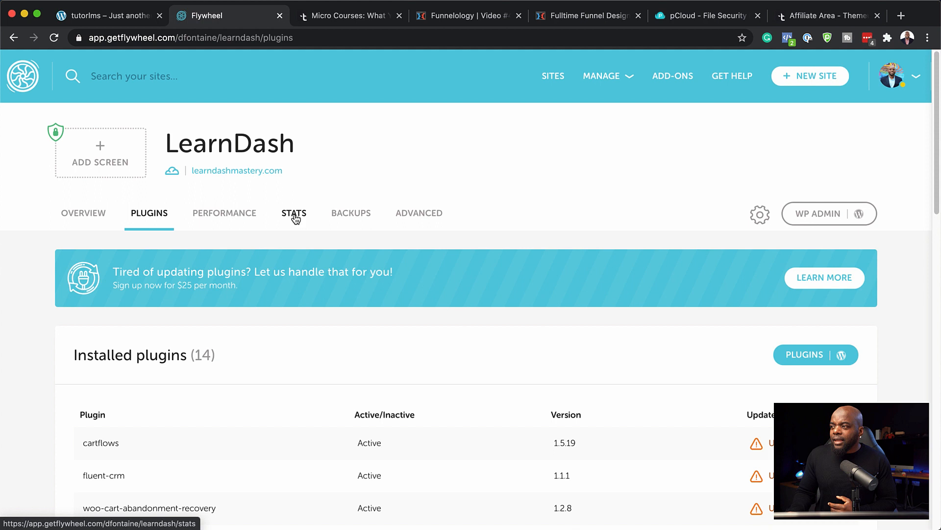
# - View the Stats tab's January daily visits chart and plan usage section
pyautogui.click(293, 213)
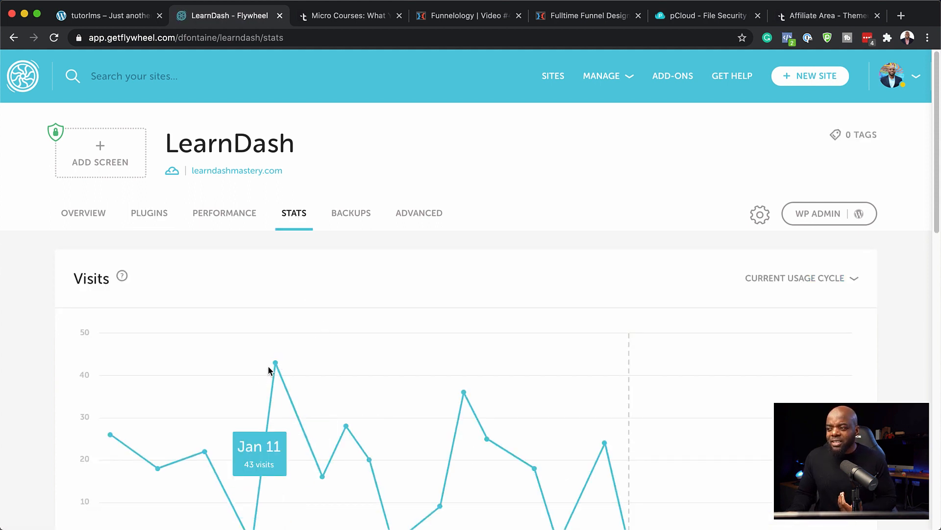
pyautogui.scroll(-3)
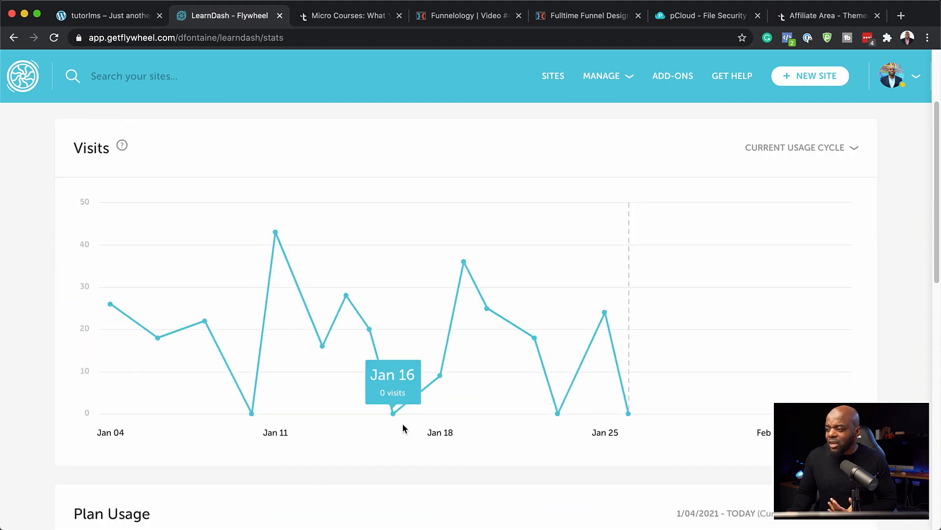
pyautogui.scroll(-3)
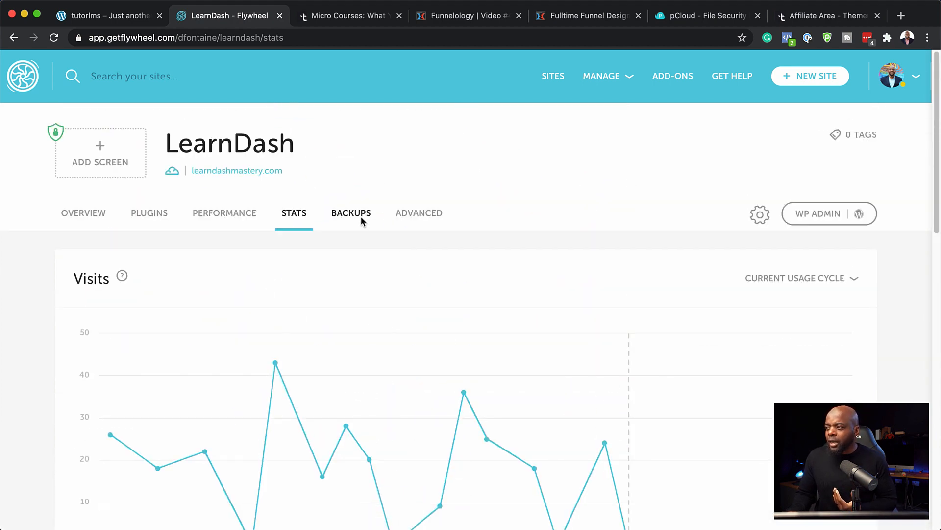
# - Look over the late-January 2021 daily backups with their post, page and plugin counts
pyautogui.click(351, 213)
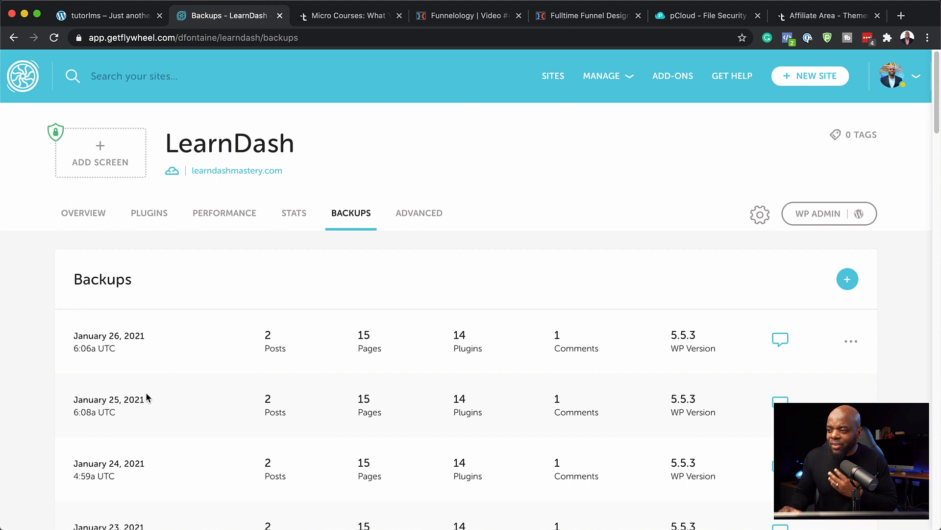
pyautogui.scroll(-3)
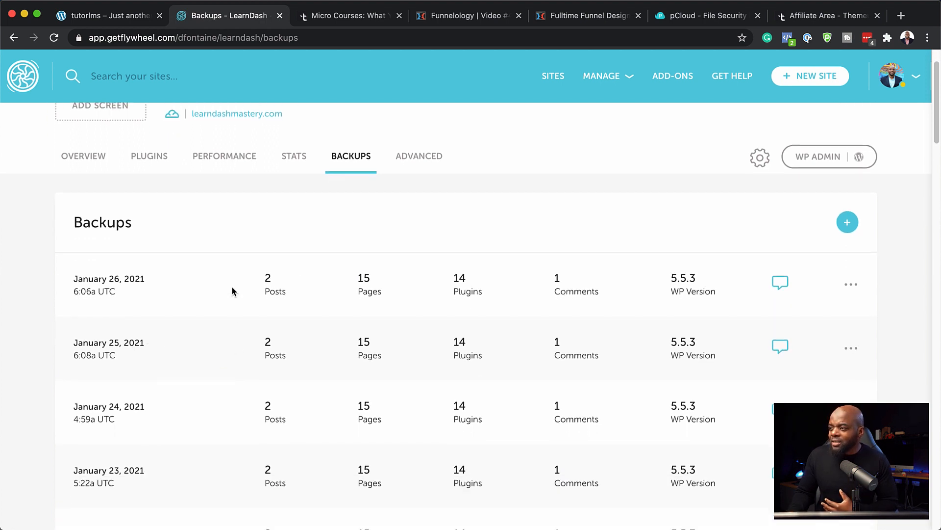
pyautogui.moveTo(680, 291)
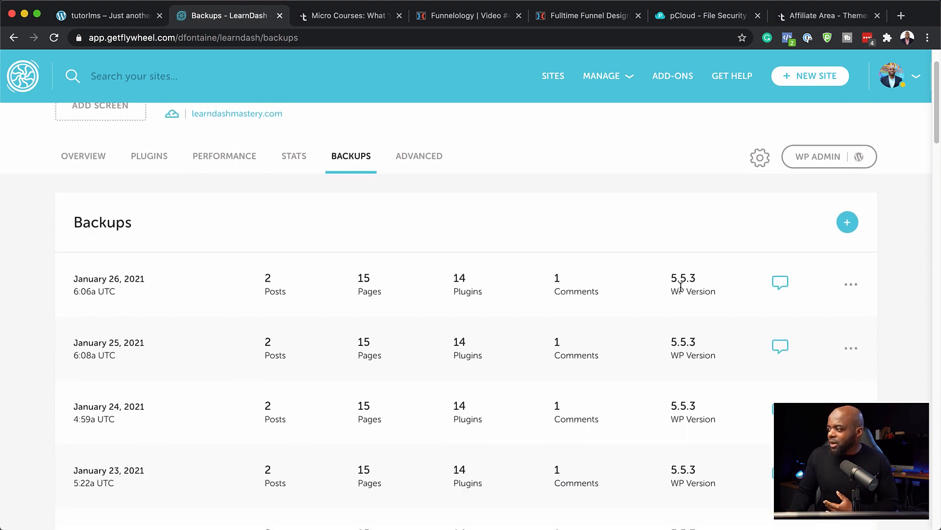
pyautogui.scroll(-3)
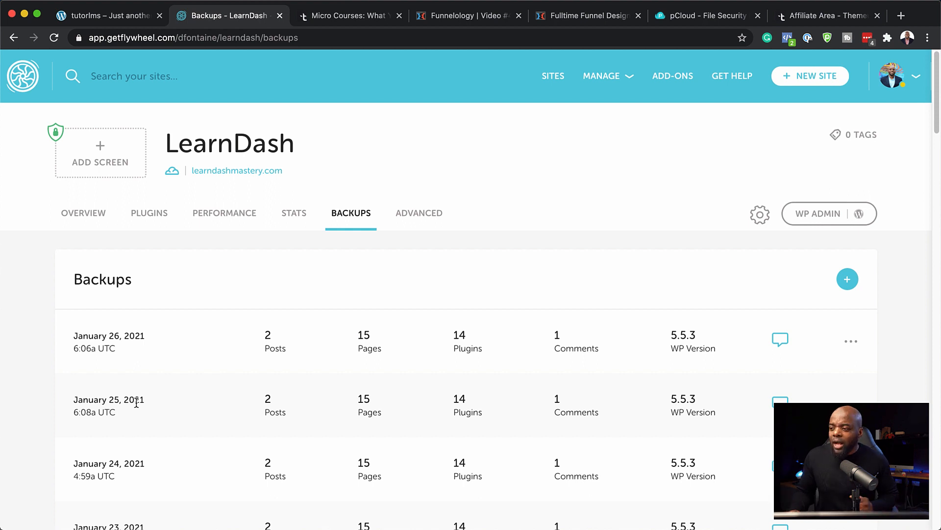
pyautogui.scroll(-3)
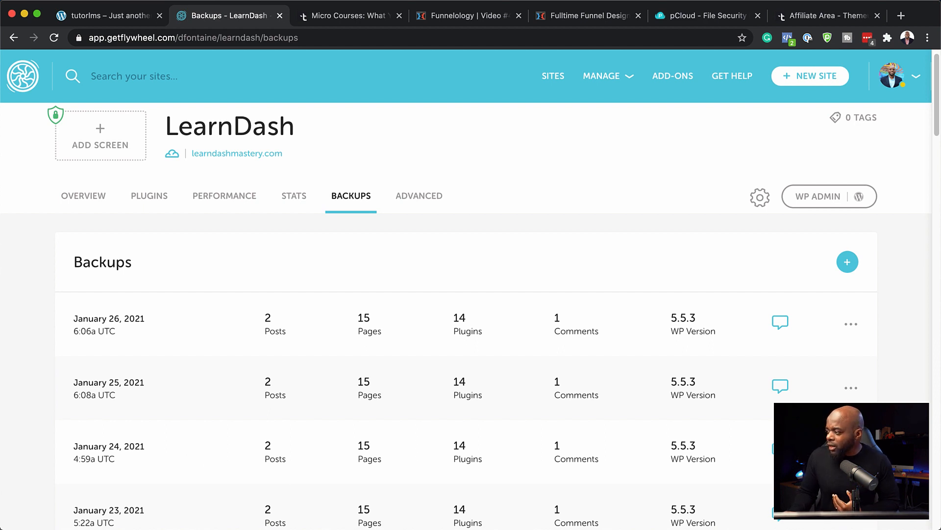
pyautogui.click(851, 387)
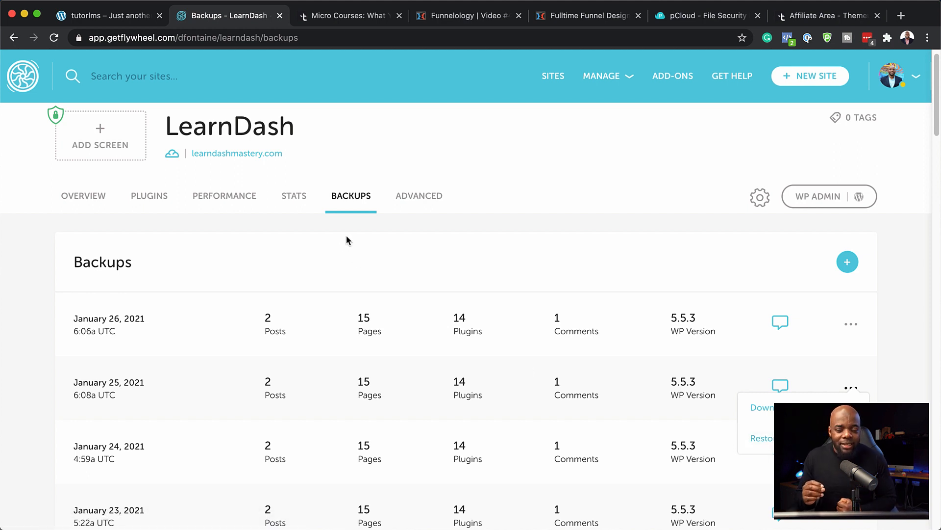
pyautogui.moveTo(413, 196)
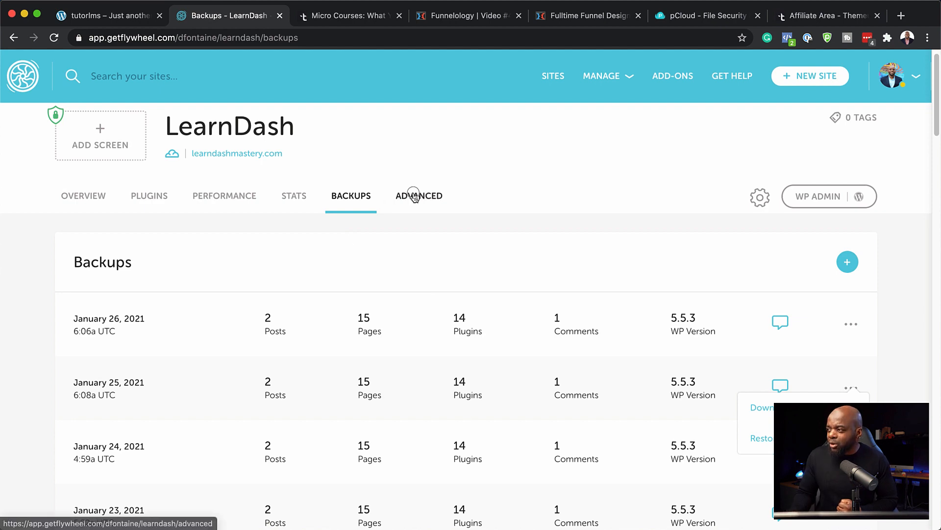
# - Review the Advanced tab's quick actions and site options like staging, HTTPS and CDN
pyautogui.click(420, 196)
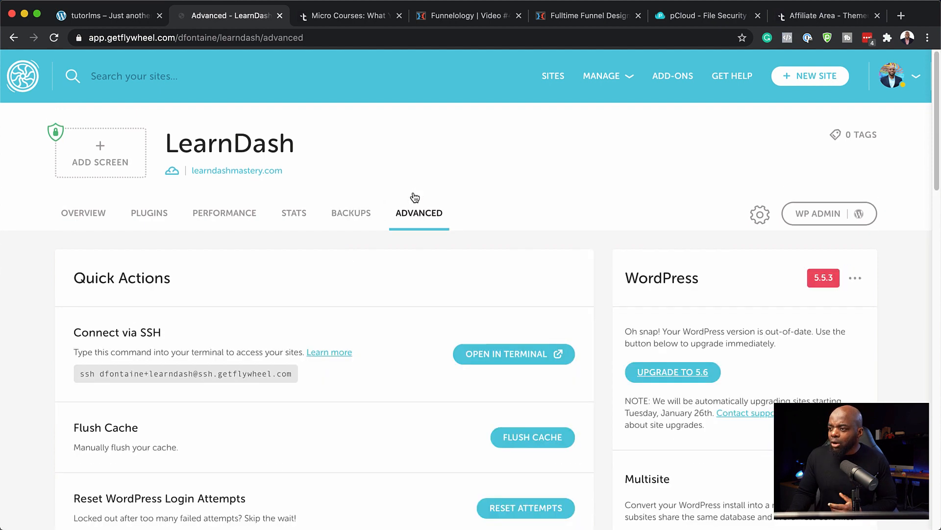
pyautogui.scroll(-3)
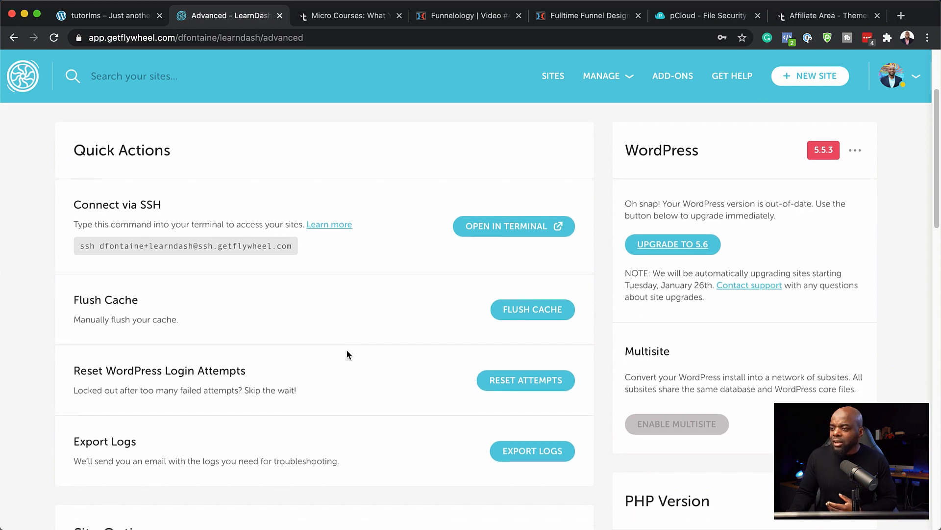
pyautogui.scroll(-3)
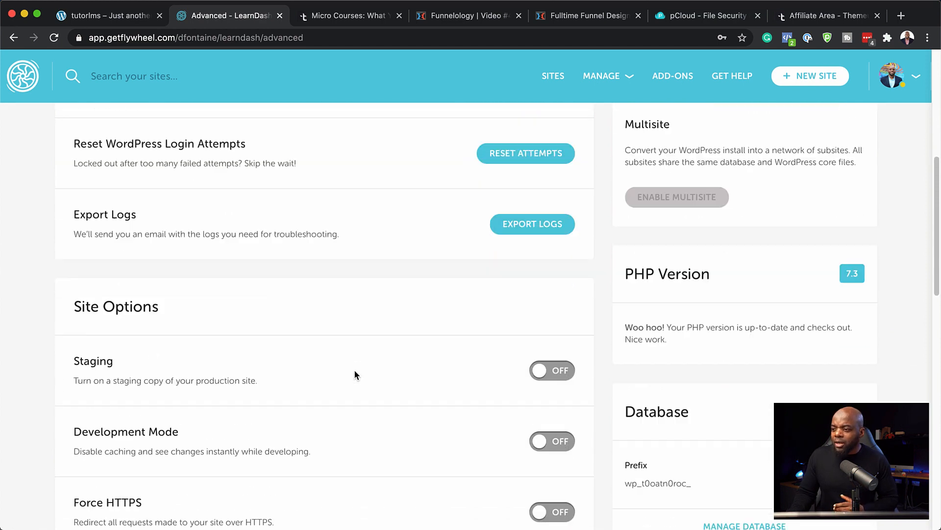
pyautogui.scroll(-3)
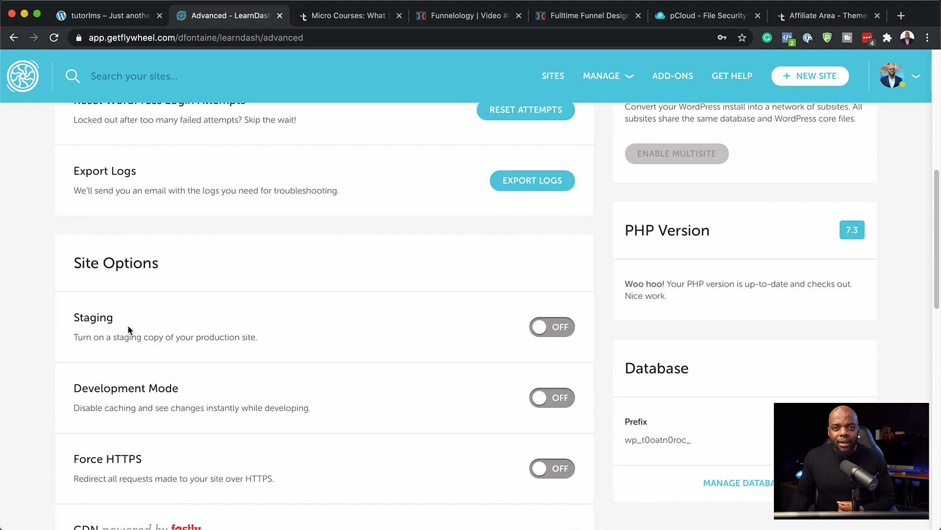
pyautogui.scroll(-3)
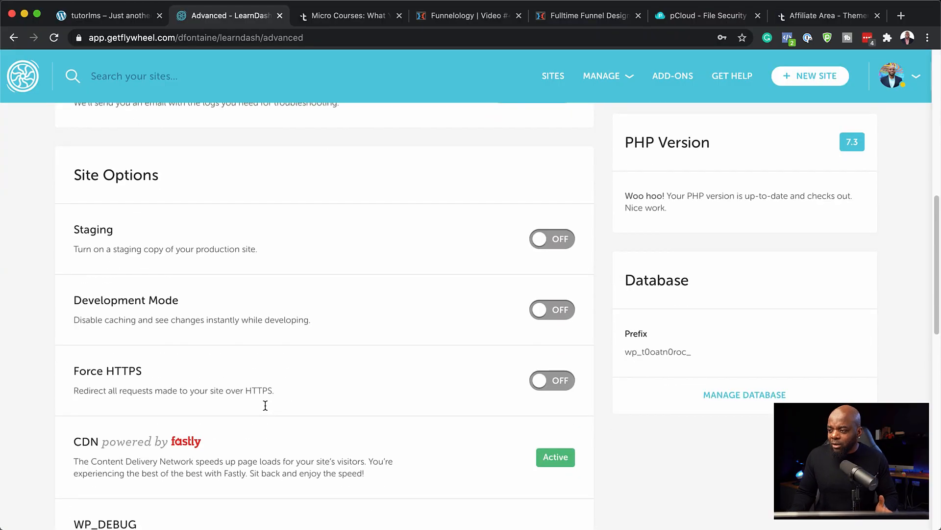
pyautogui.scroll(-3)
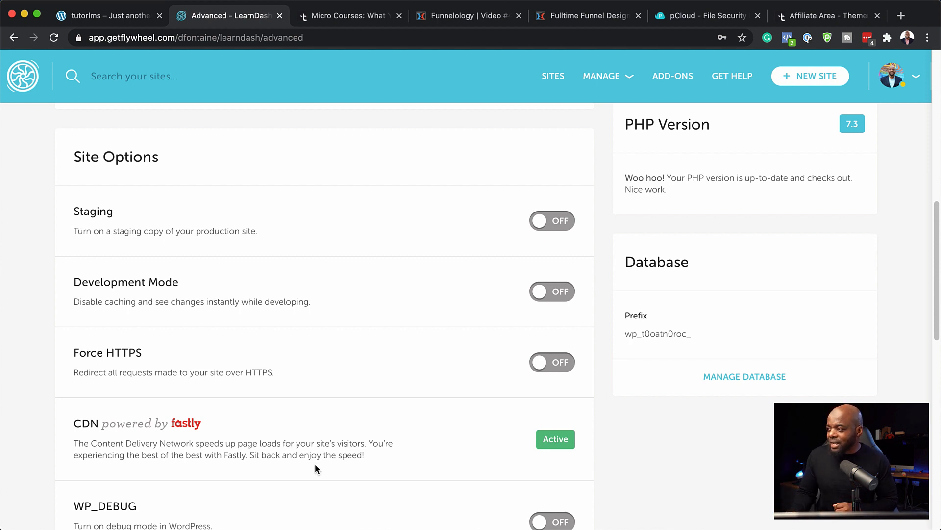
pyautogui.scroll(3)
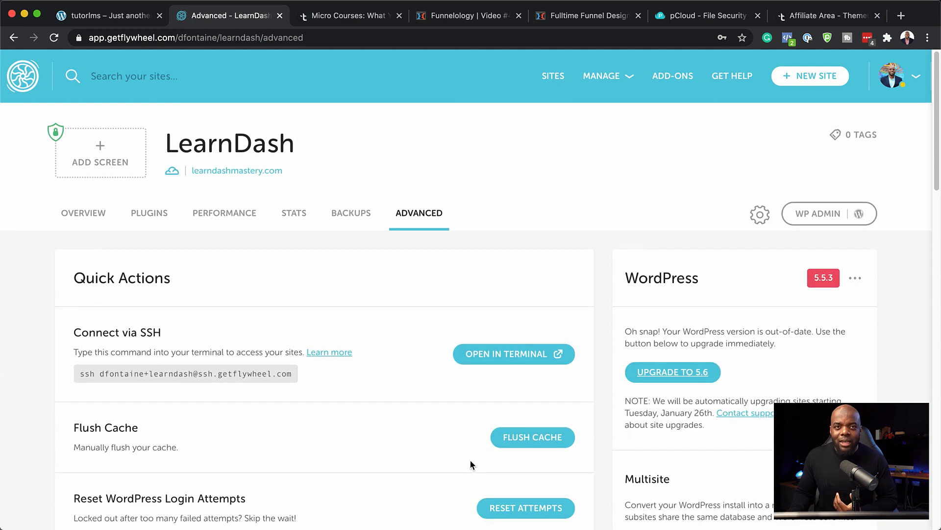
pyautogui.moveTo(250, 227)
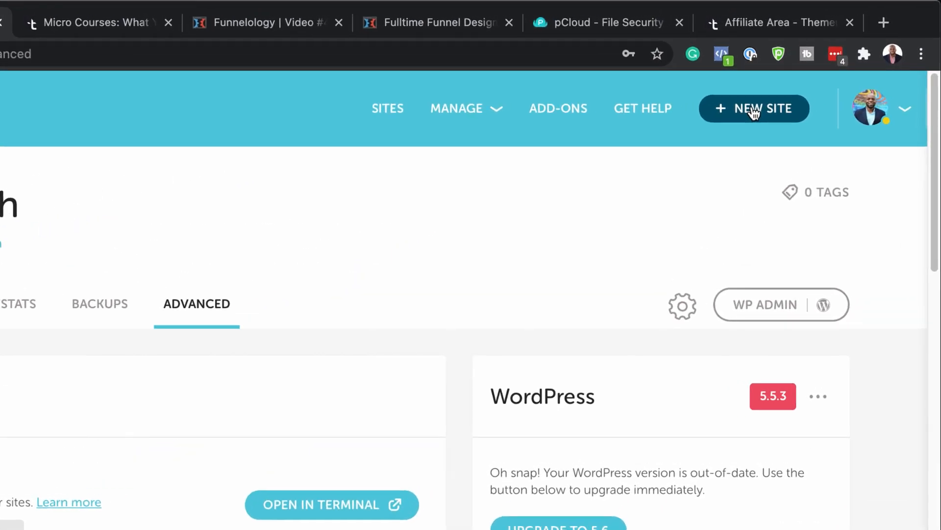
# - Bring up the + New Site form, with owner Me and the LearnDash plan full
pyautogui.click(754, 108)
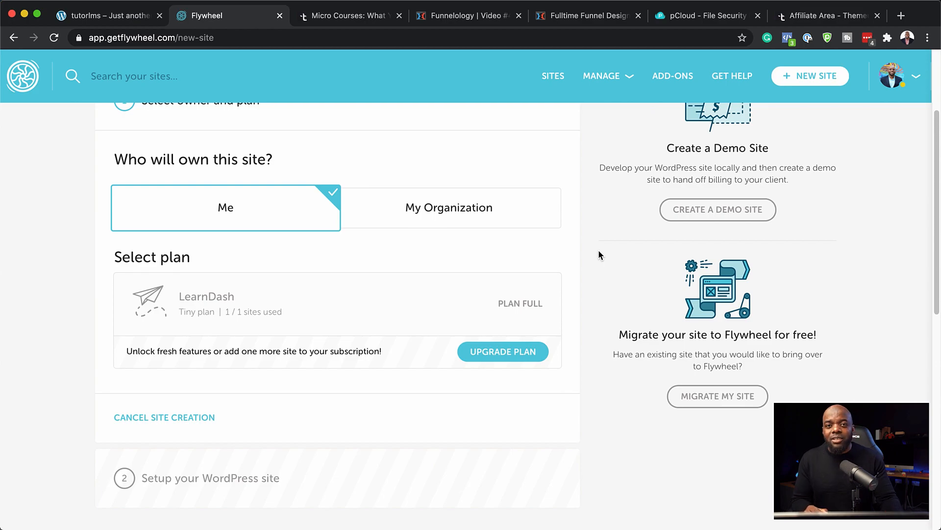
pyautogui.moveTo(588, 240)
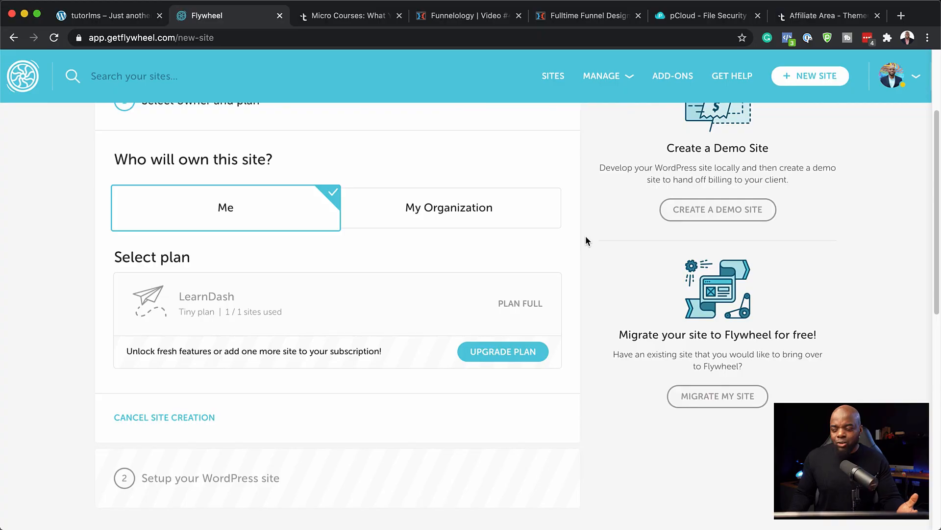
pyautogui.moveTo(699, 214)
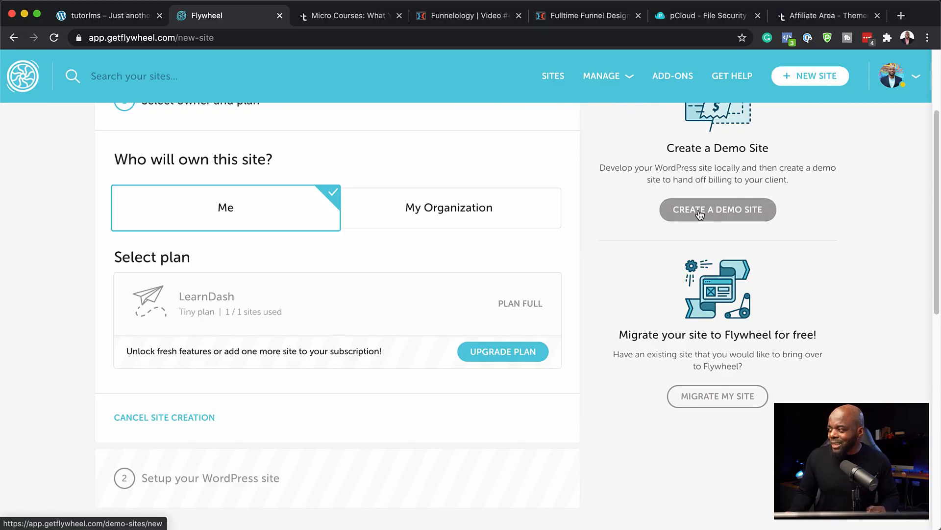
# - Look over the Create a Demo Site form, then switch to the local tutorlms site
pyautogui.click(718, 209)
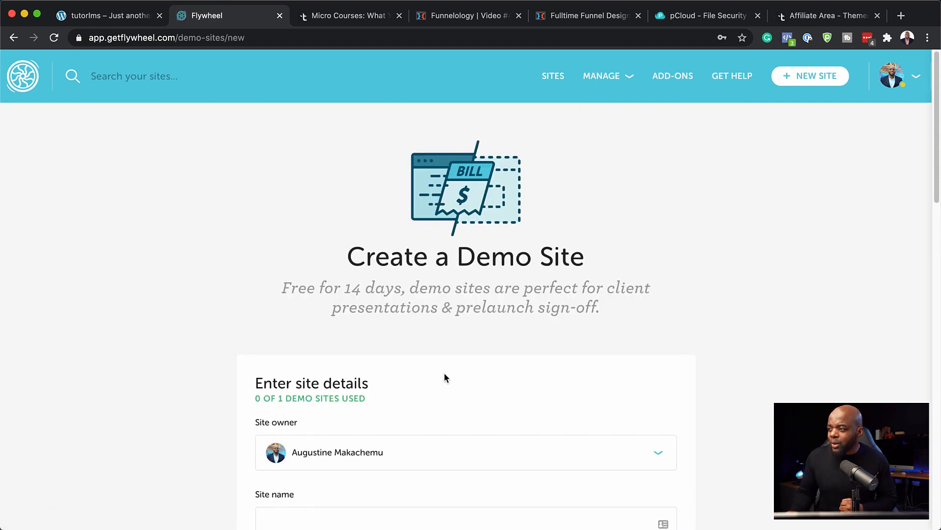
pyautogui.moveTo(542, 307)
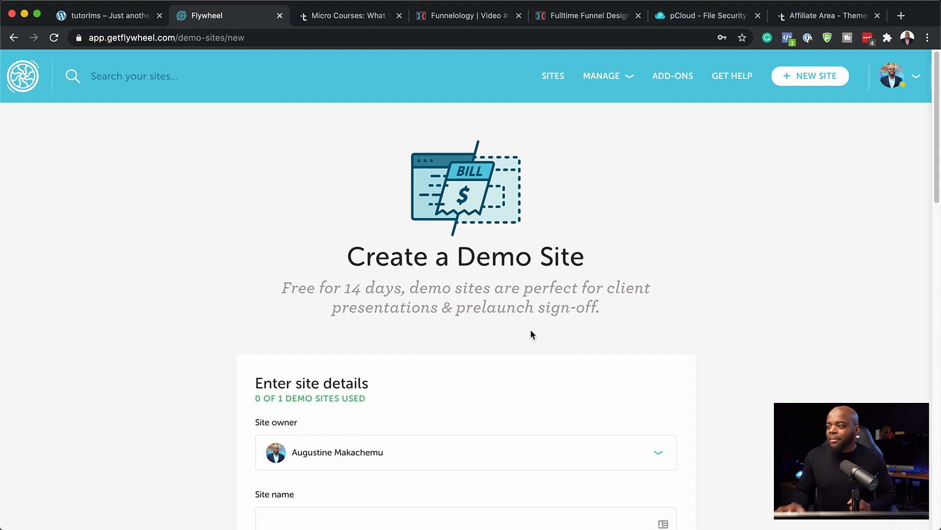
pyautogui.scroll(-3)
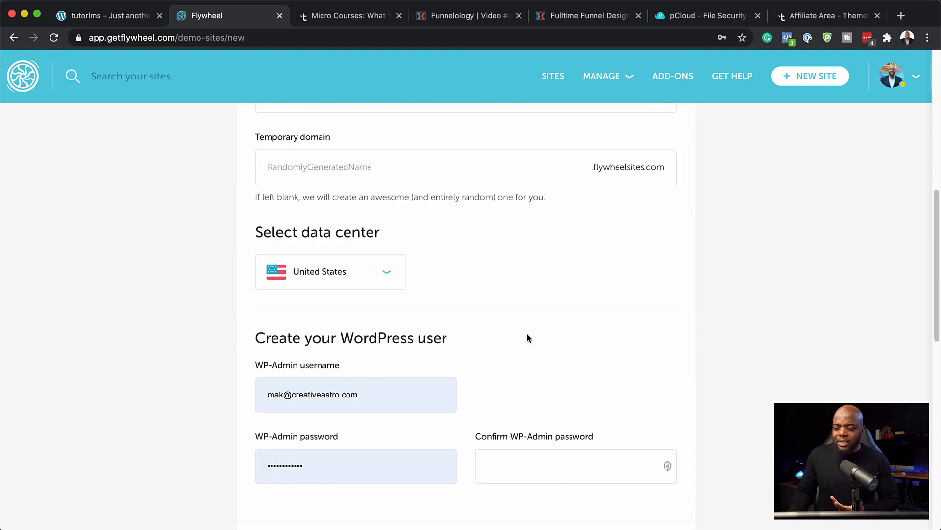
pyautogui.click(113, 15)
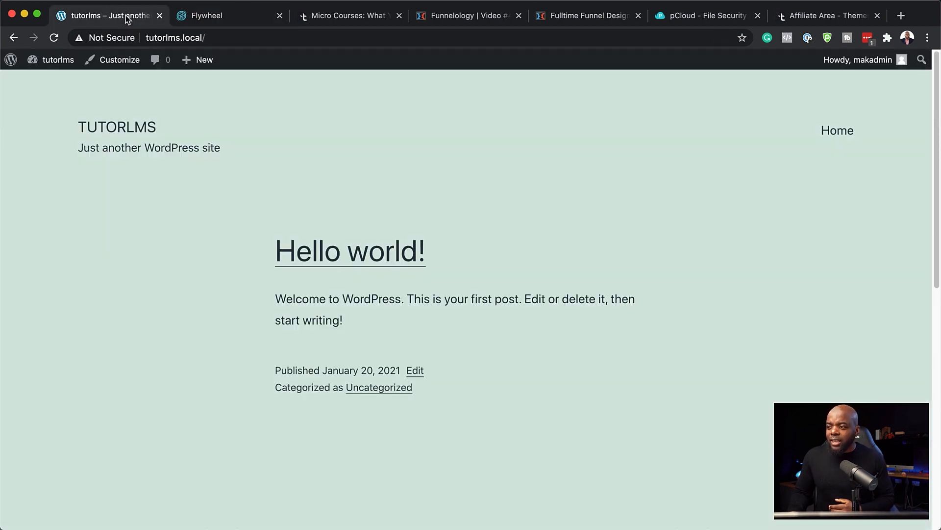
pyautogui.moveTo(482, 187)
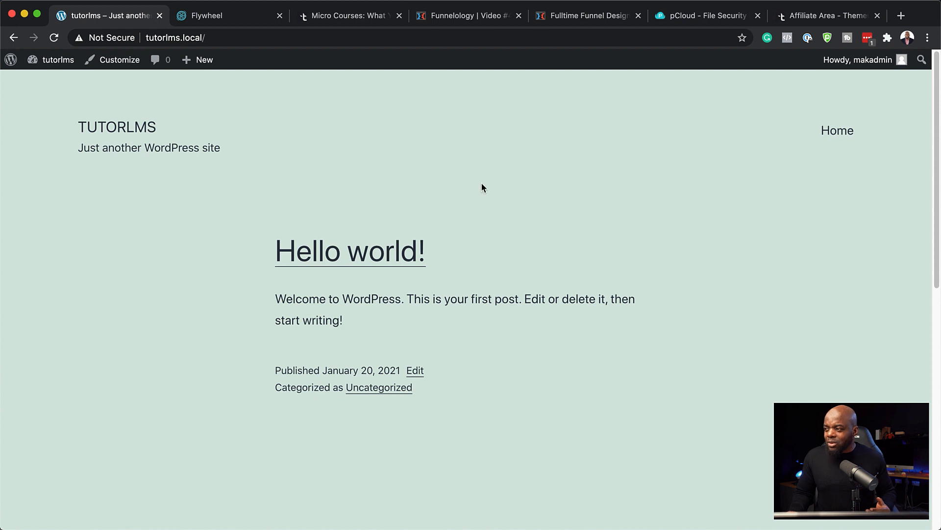
pyautogui.moveTo(587, 408)
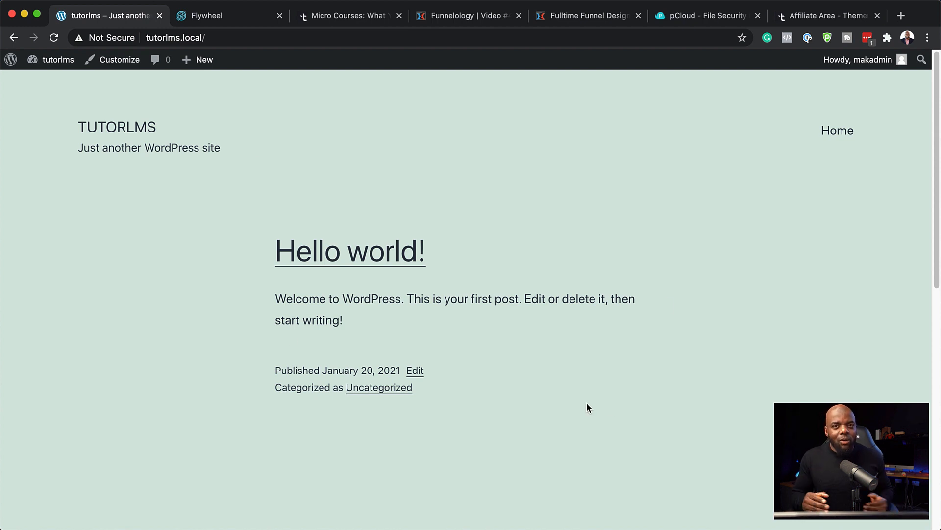